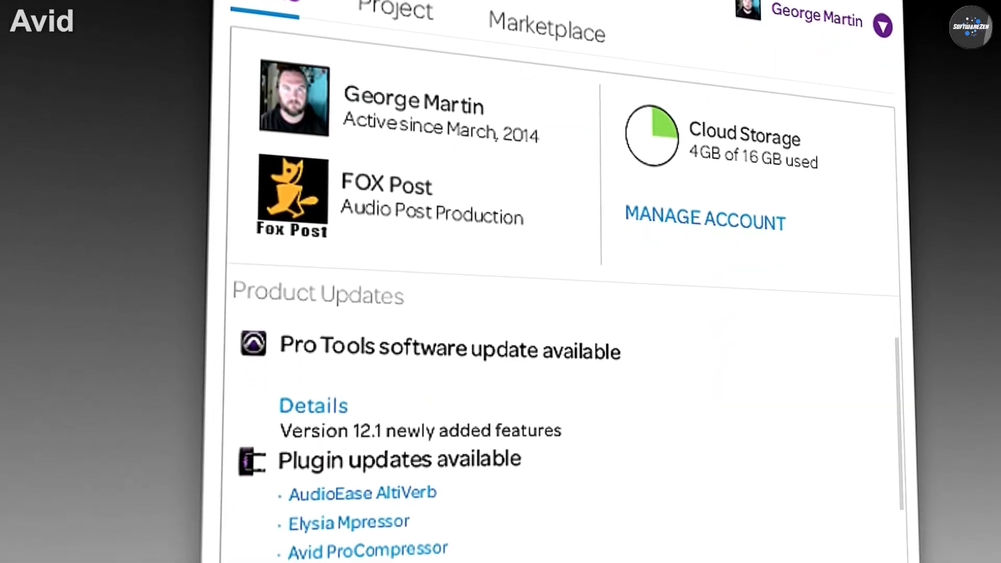
# Switch the cloud dashboard to the Project tab showing the Giros NAMM 15 Collab Demo session metadata
pyautogui.click(312, 16)
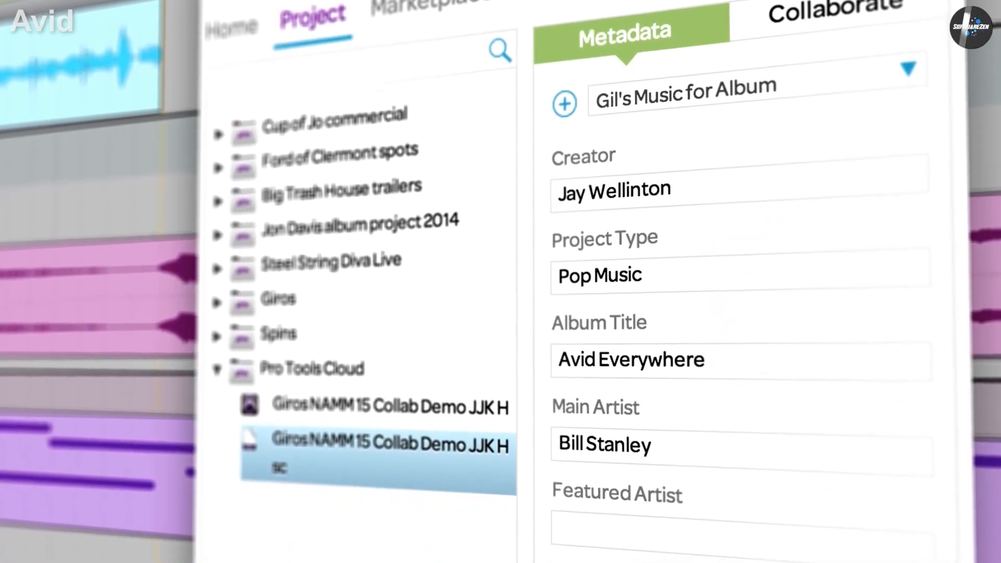